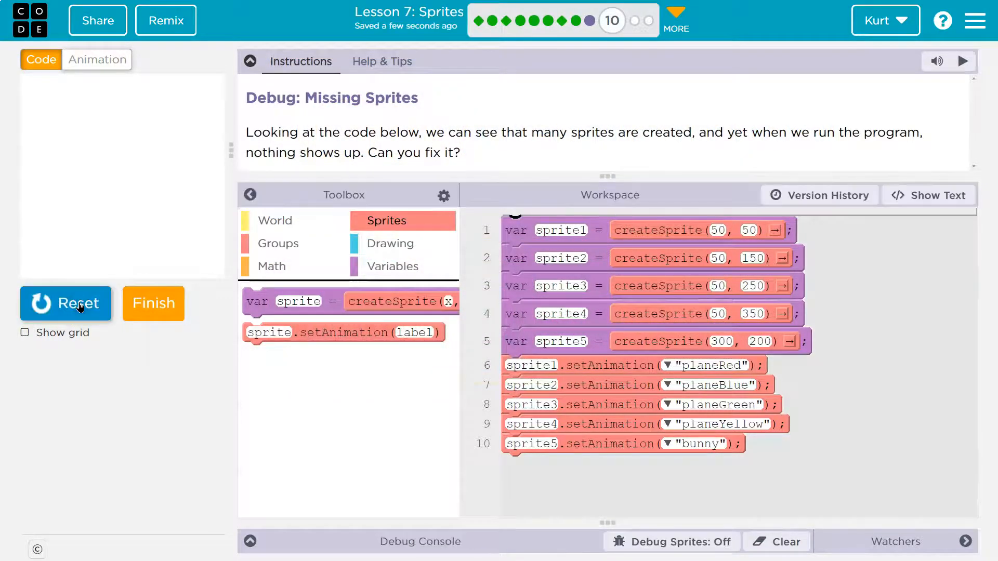
# Step: Reset the program after its run left the stage empty with no sprites drawn
pyautogui.click(66, 303)
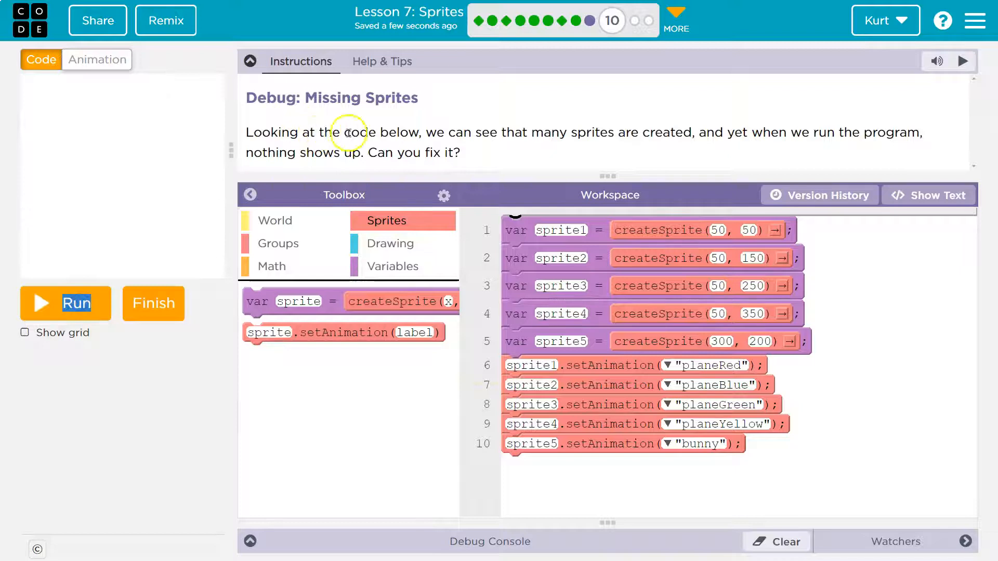
pyautogui.moveTo(530, 136)
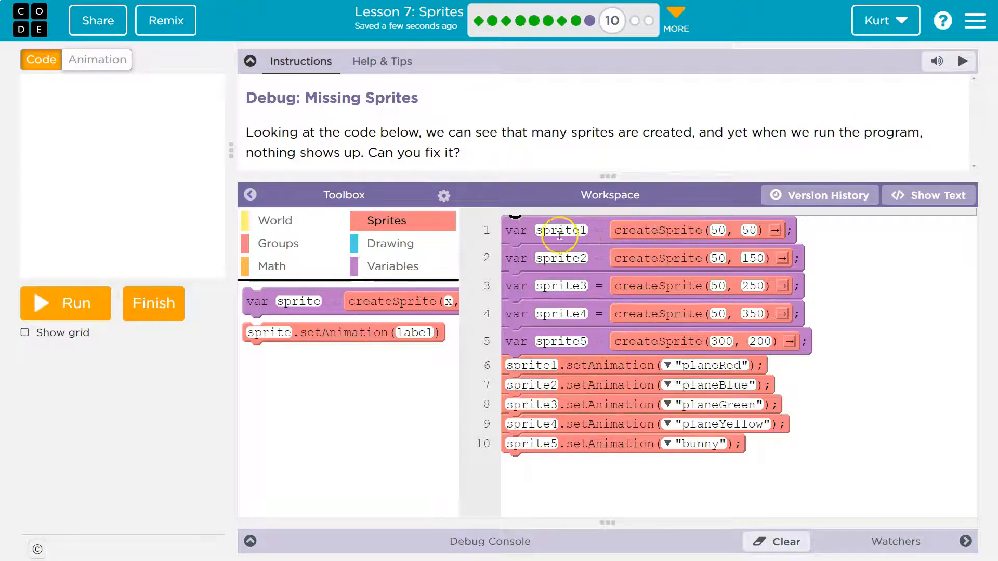
pyautogui.moveTo(733, 288)
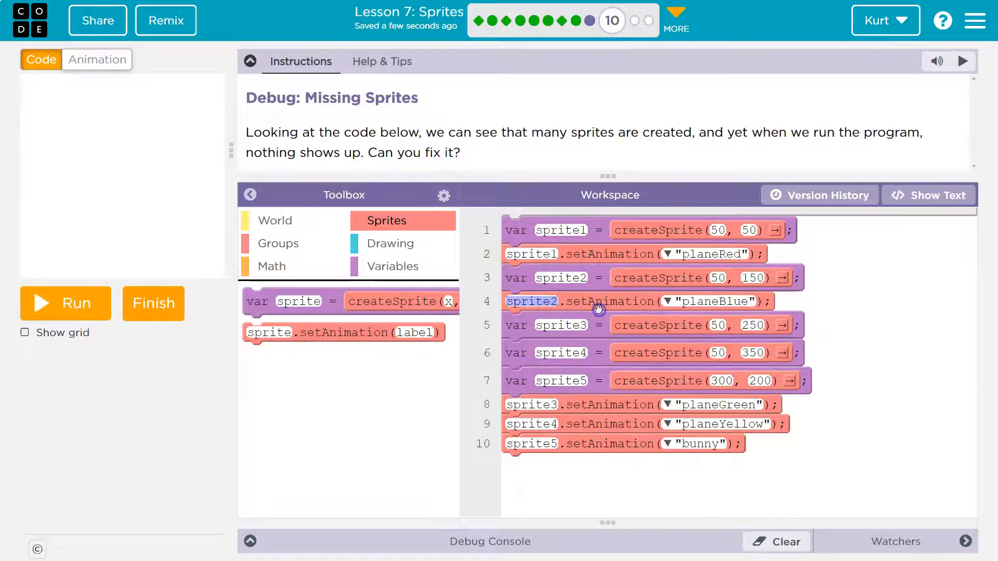
pyautogui.moveTo(531, 301); pyautogui.dragTo(531, 385)
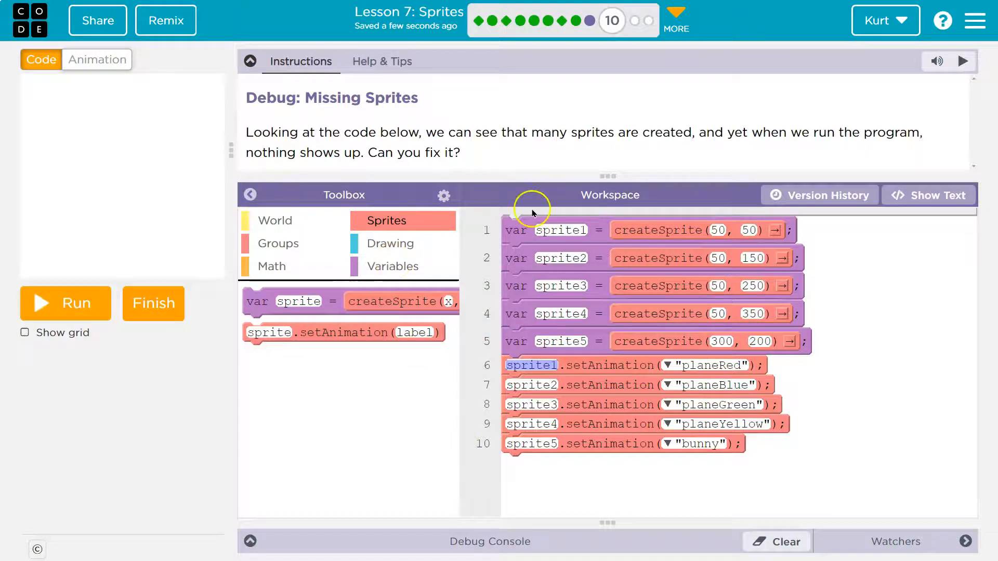
pyautogui.moveTo(453, 402)
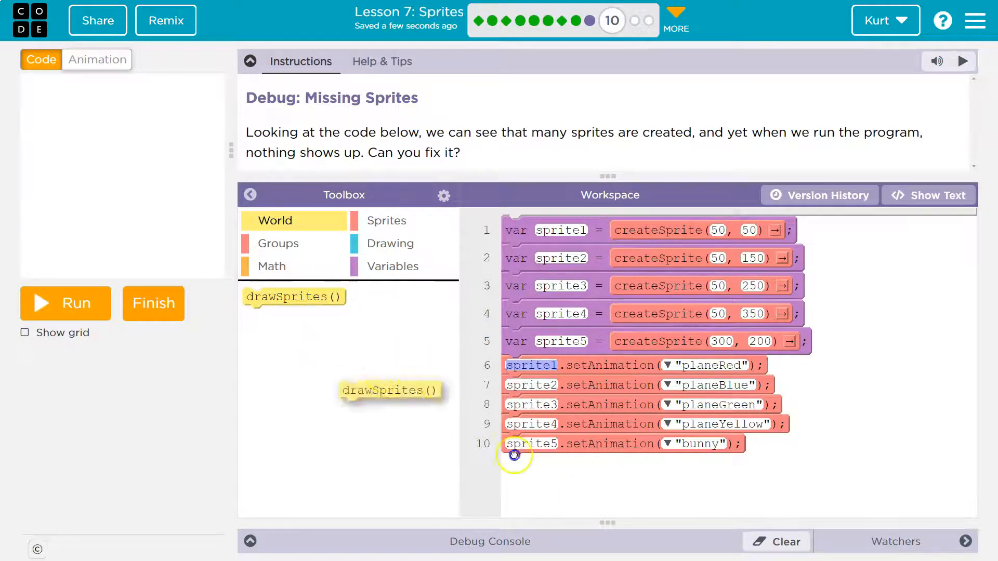
# Step: Add drawSprites() on line 11 below the setAnimation blocks and run to show four planes and a bunny
pyautogui.moveTo(390, 390); pyautogui.dragTo(555, 461)
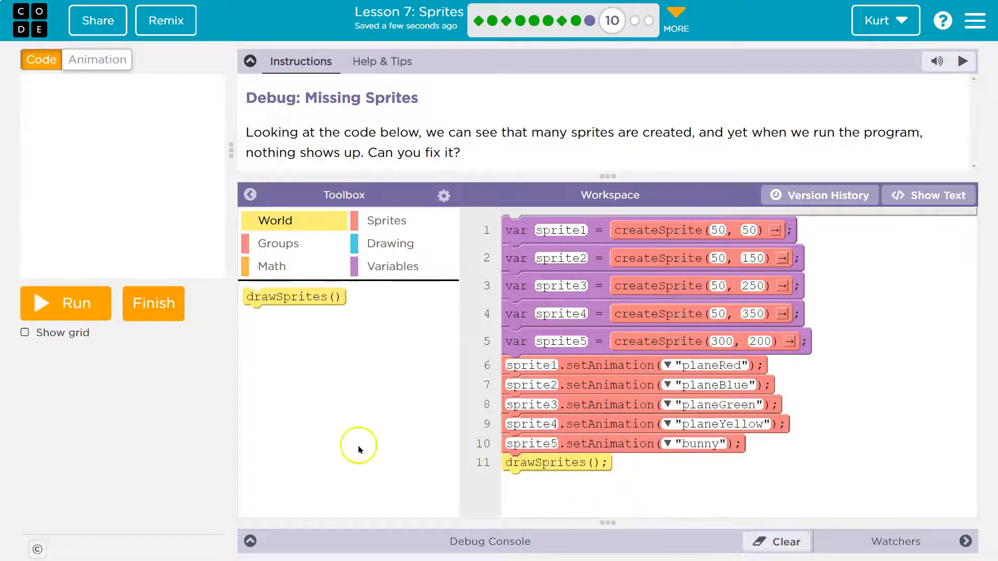
pyautogui.click(64, 302)
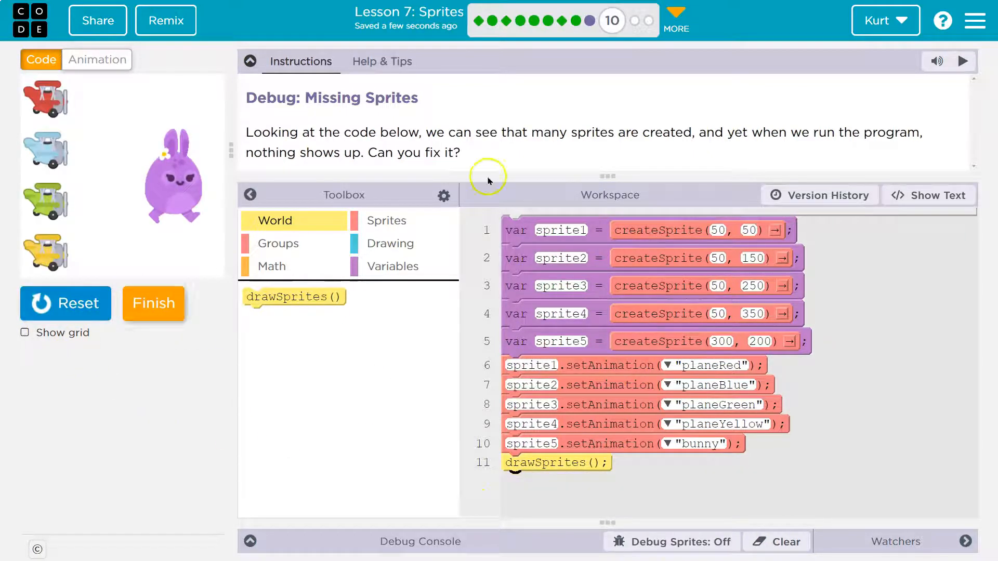
pyautogui.moveTo(605, 438)
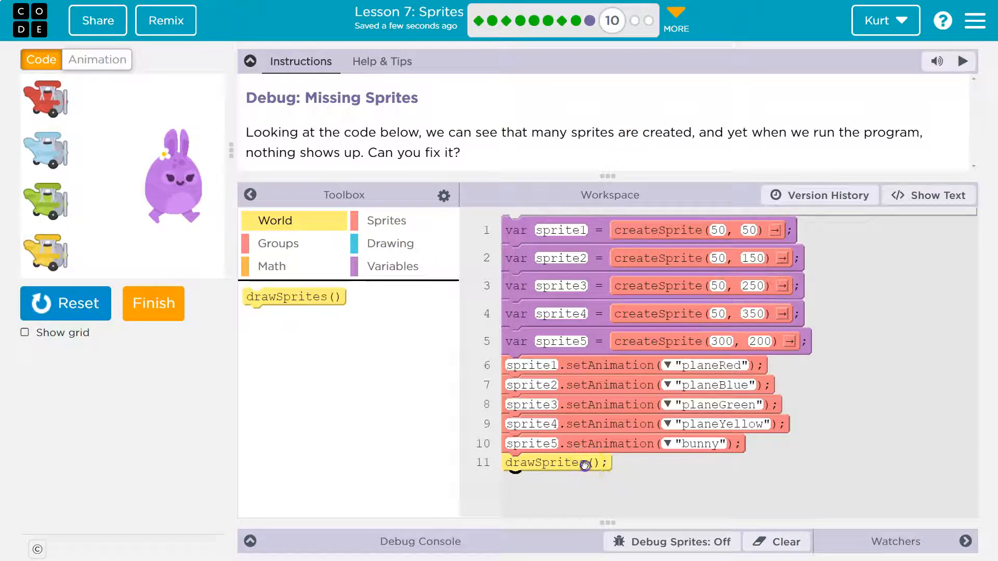
pyautogui.moveTo(554, 463); pyautogui.dragTo(554, 404)
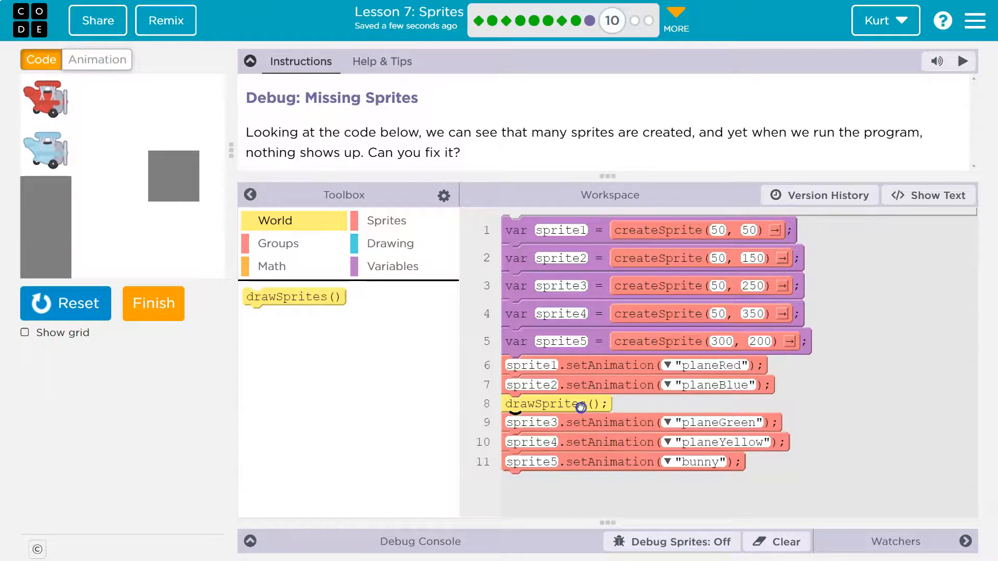
pyautogui.moveTo(554, 404); pyautogui.dragTo(554, 364)
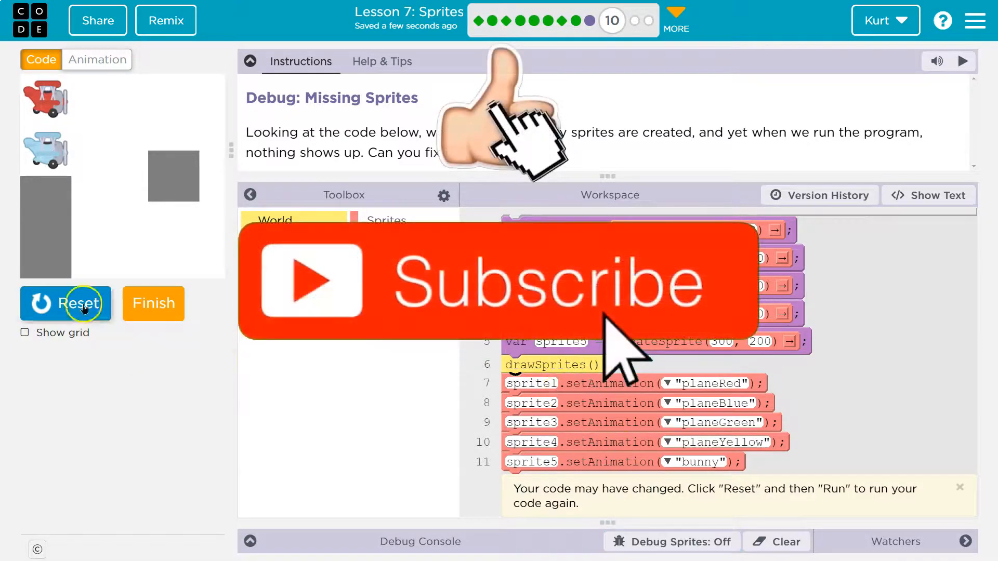
pyautogui.click(66, 304)
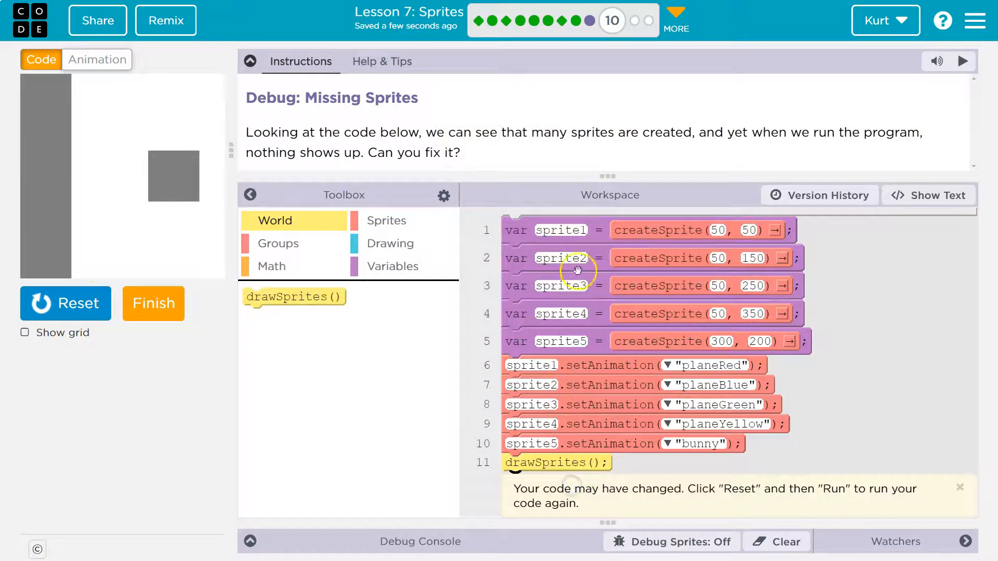
pyautogui.click(66, 303)
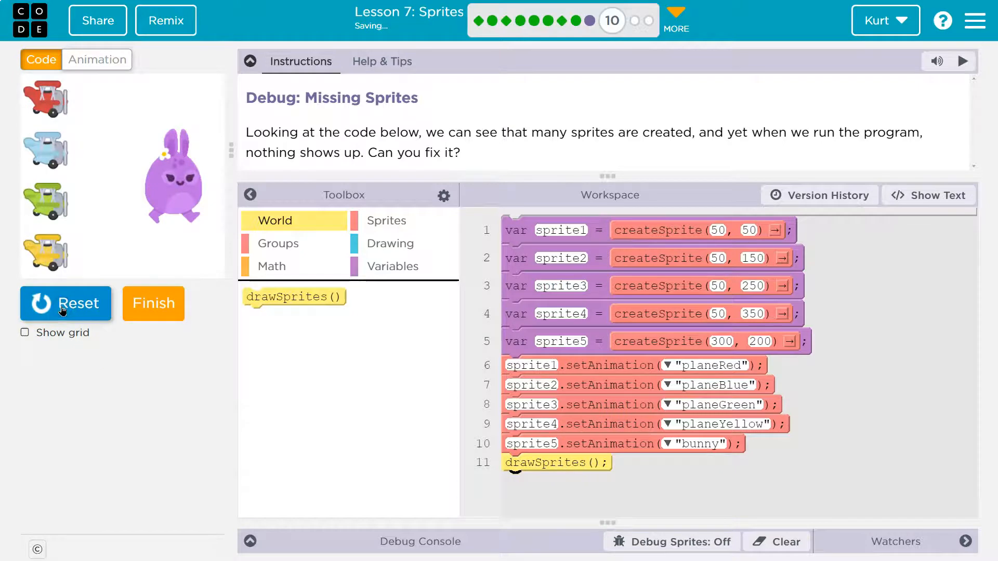